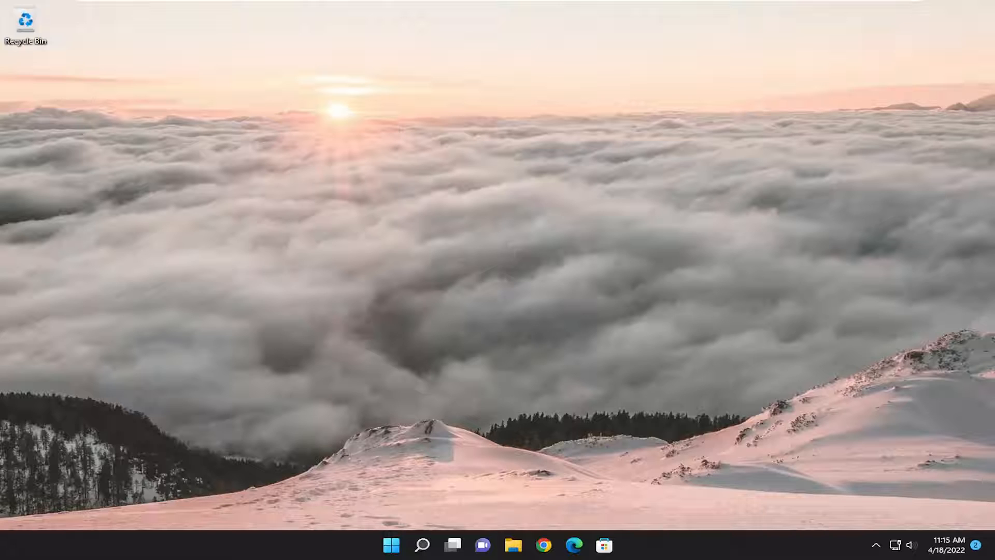
- Search for regedit and launch Registry Editor with Run as administrator
click(422, 545)
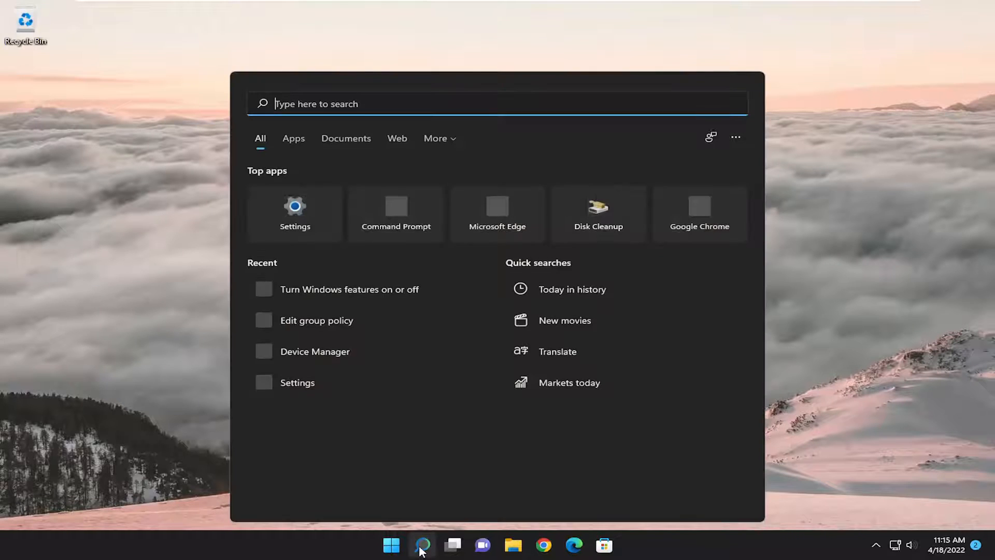
text(regedit)
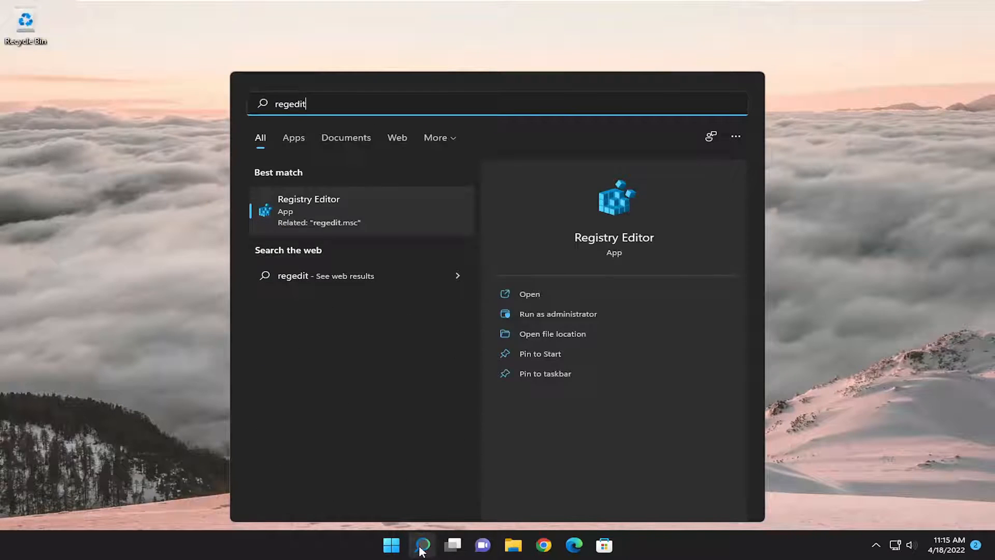
mouse_move(329, 217)
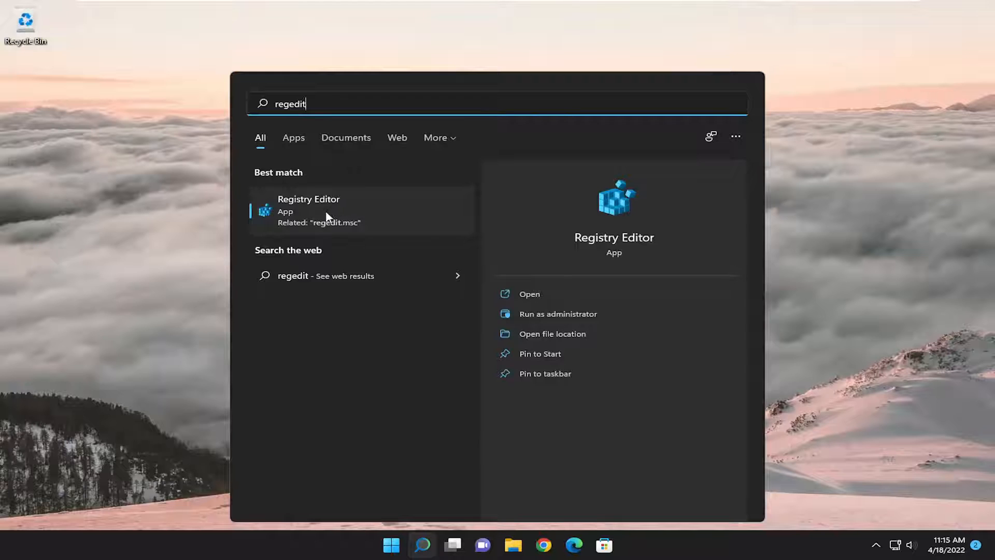
right_click(326, 209)
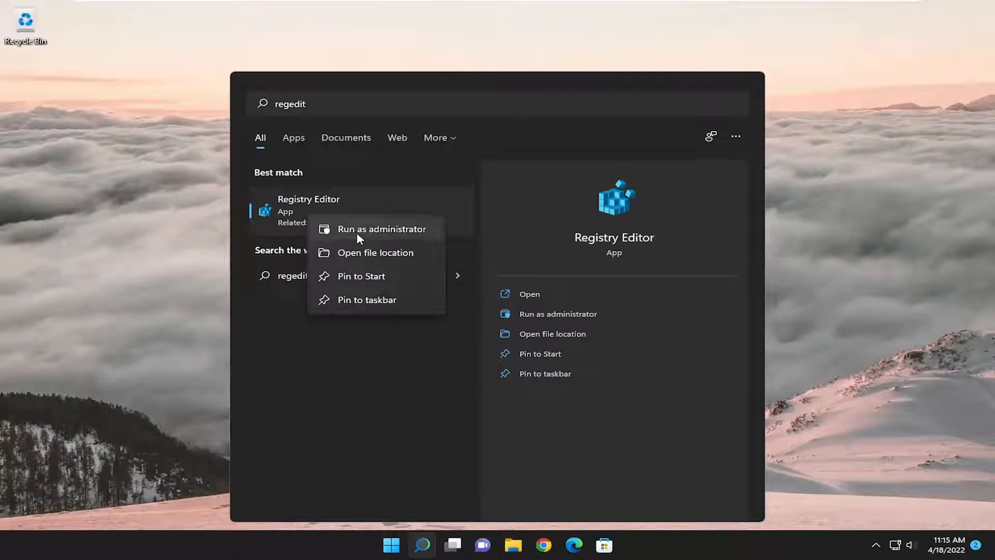
click(381, 228)
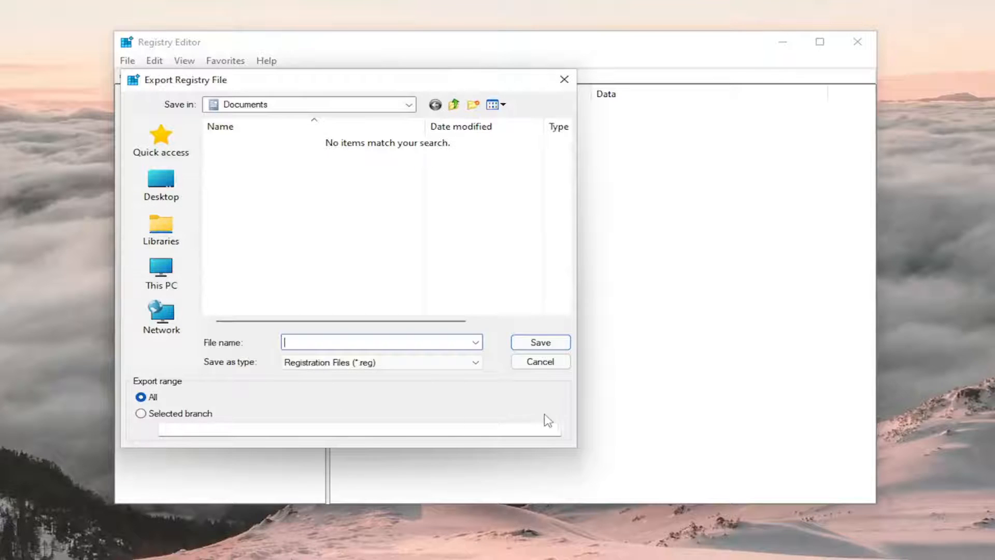
- Cancel the Export dialog, browse File > Import to Desktop, and cancel without importing
click(539, 361)
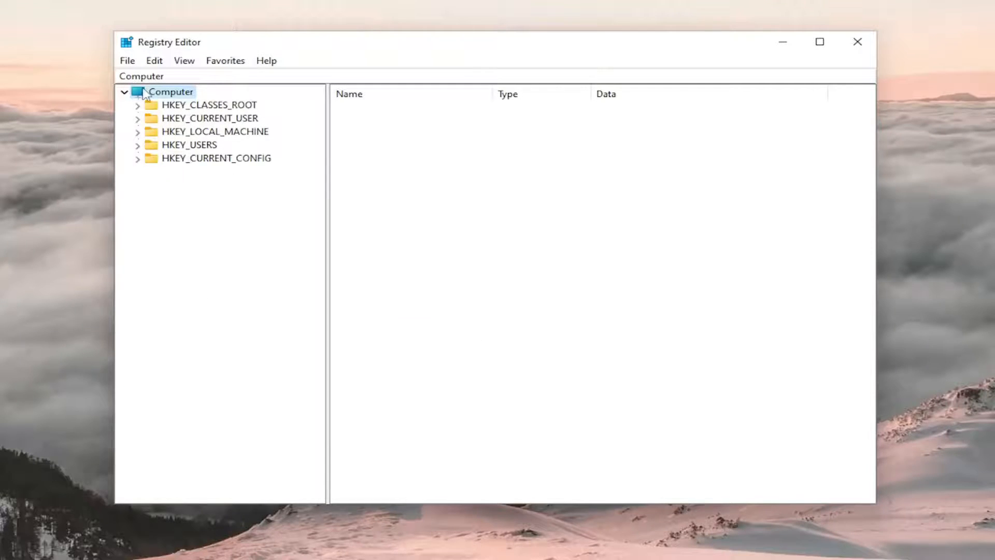
click(127, 60)
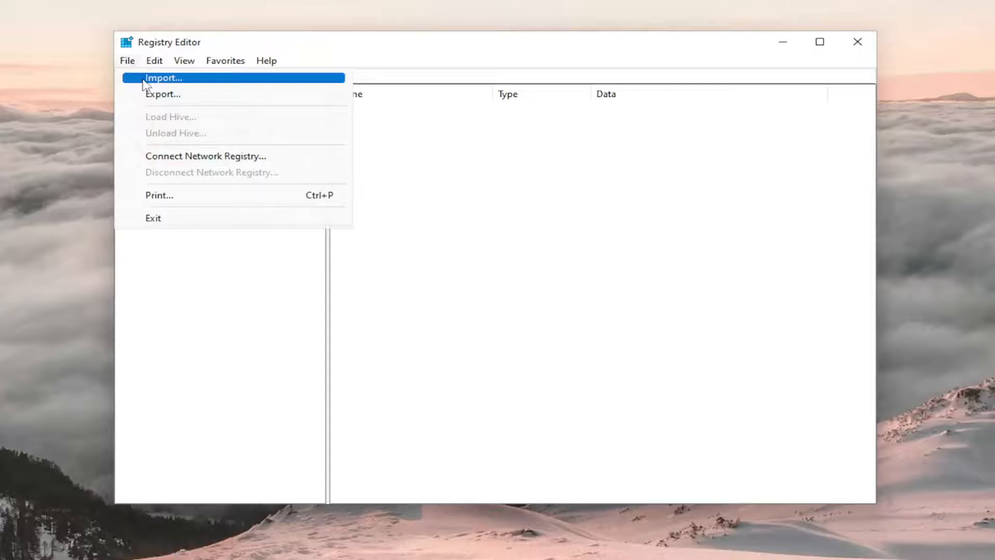
click(163, 78)
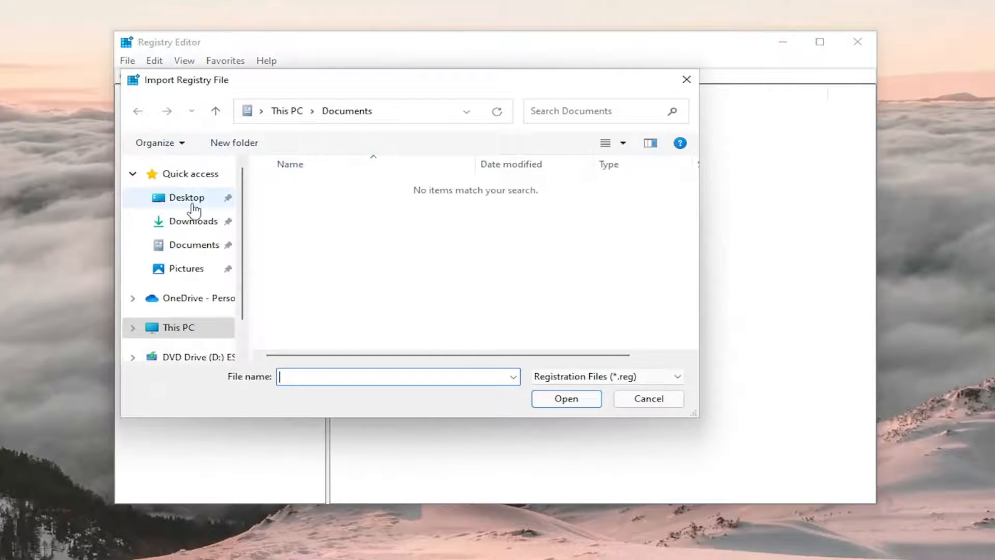
click(186, 197)
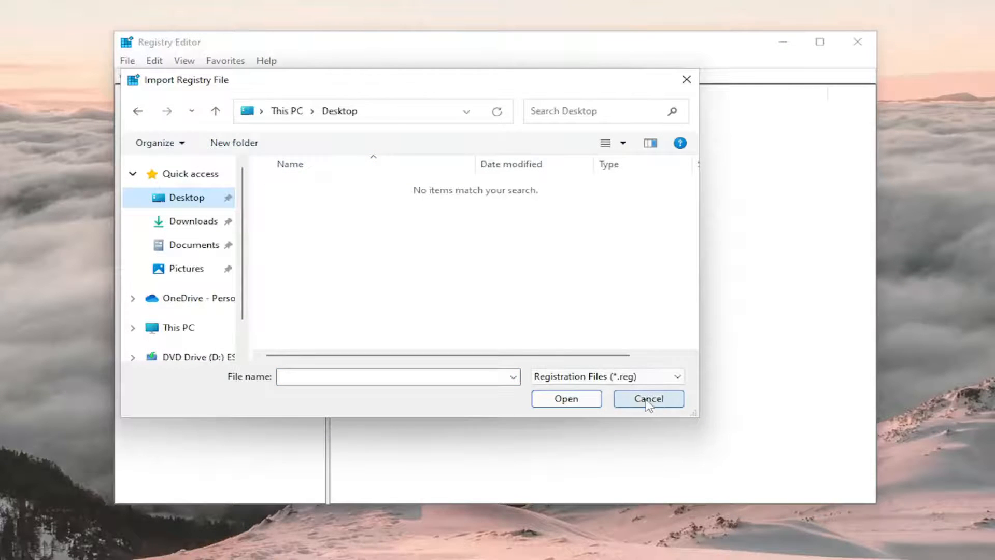
click(647, 398)
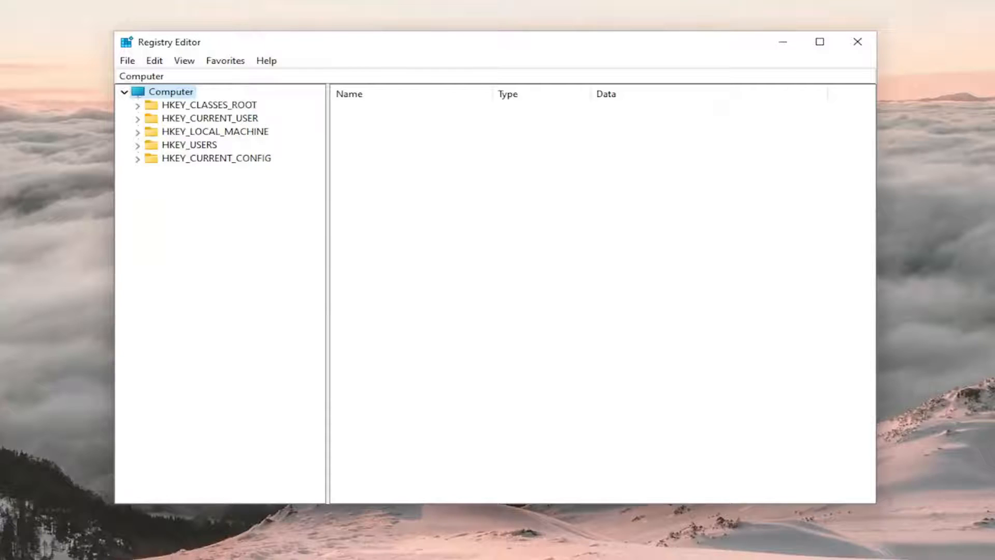
mouse_move(204, 145)
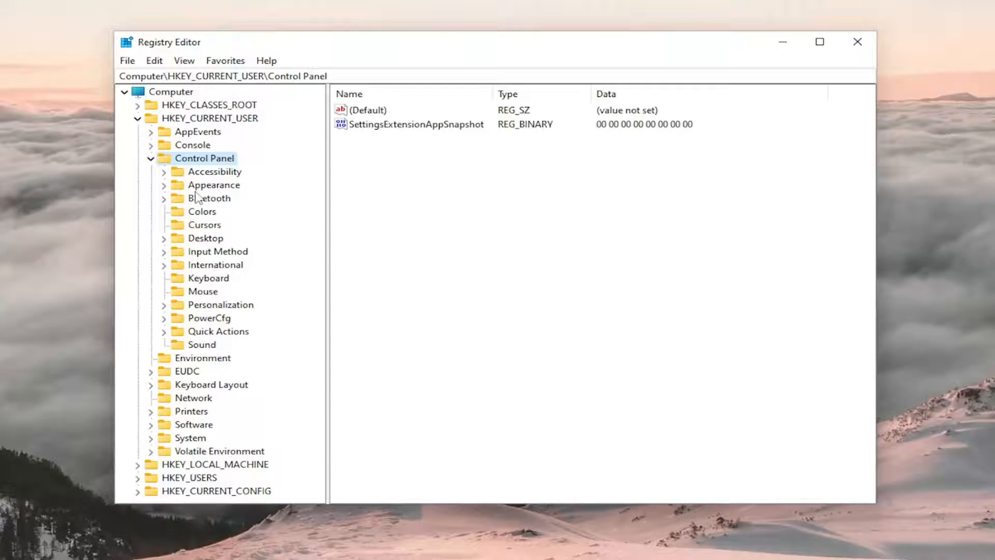
- Select the Desktop key under HKEY_CURRENT_USER\Control Panel to list its values
click(205, 237)
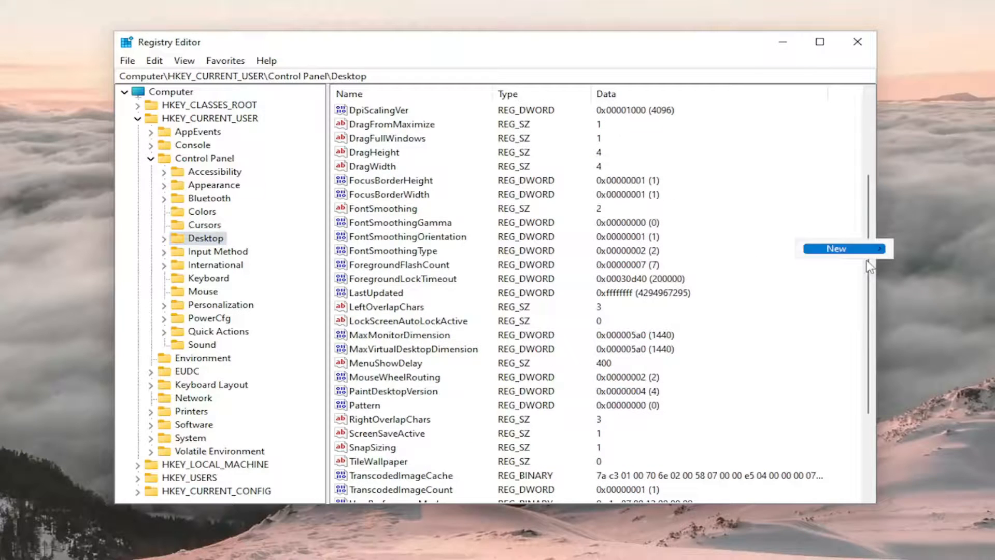
- Create a new DWORD (32-bit) value named JPEGImportQuality in the Desktop key
click(837, 248)
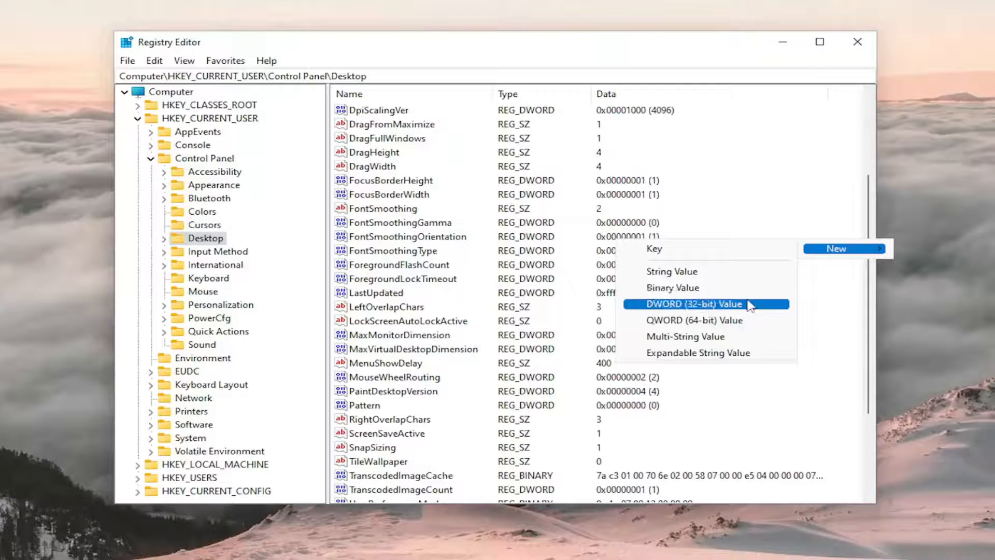
click(693, 304)
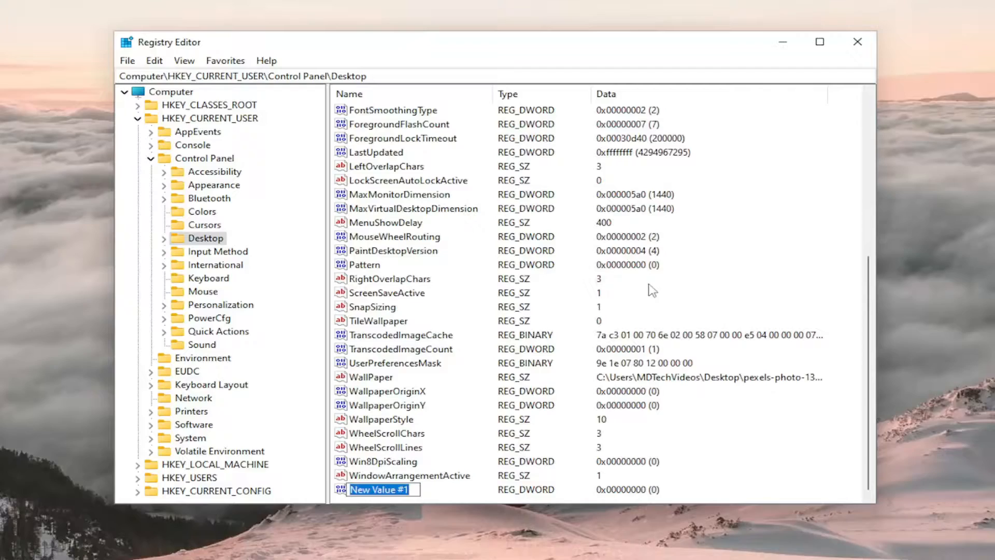
text(JPEG)
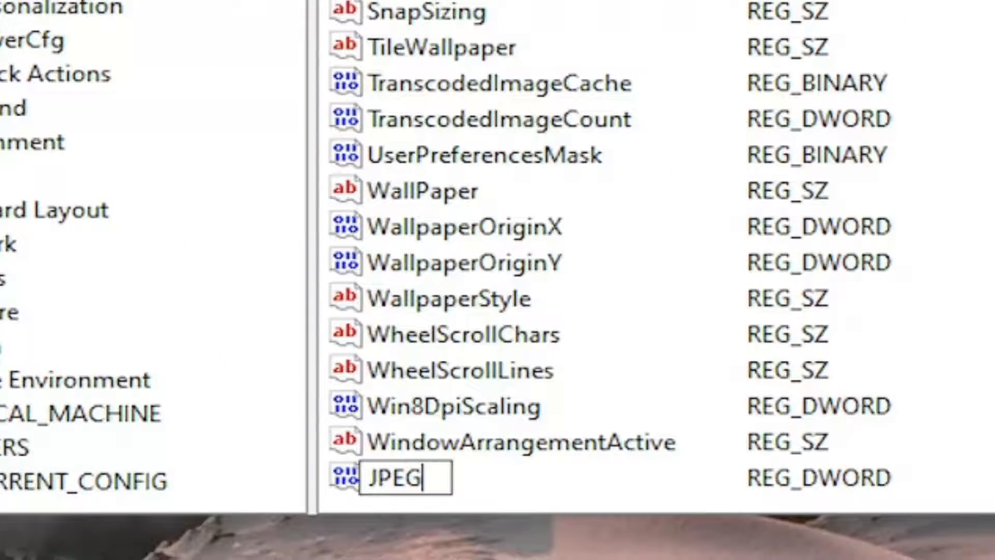
text(Import)
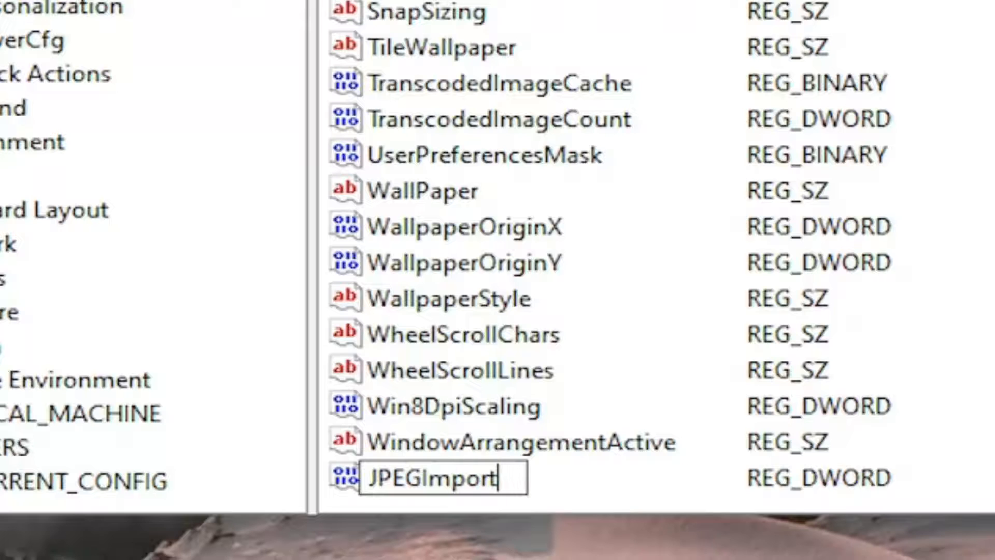
text(Quality)
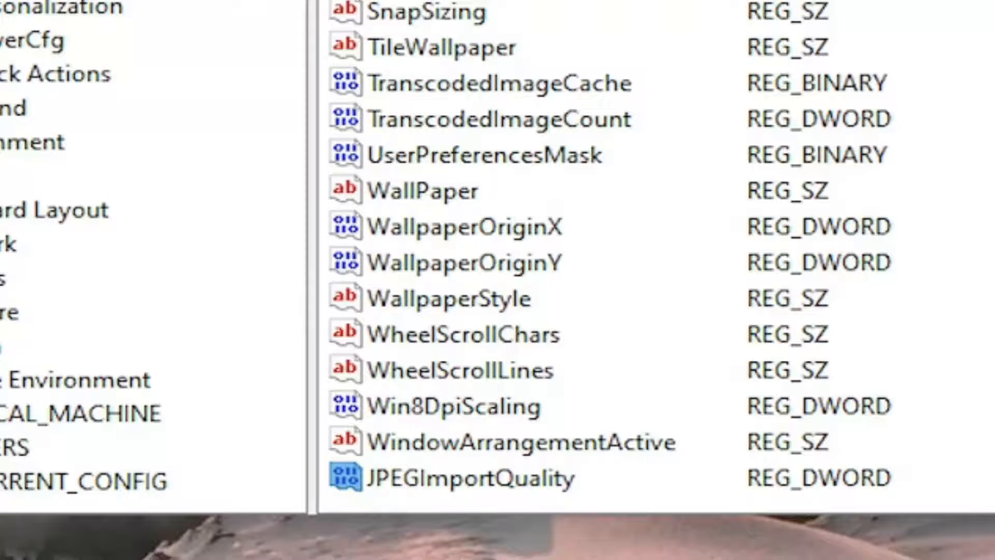
- Set JPEGImportQuality's value data to 100 and confirm with OK
double_click(451, 477)
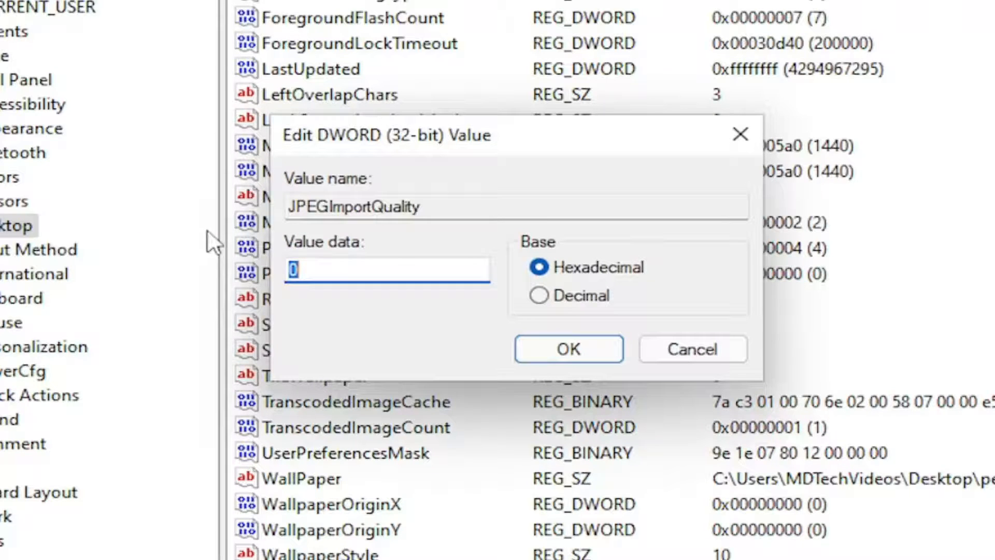
text(100)
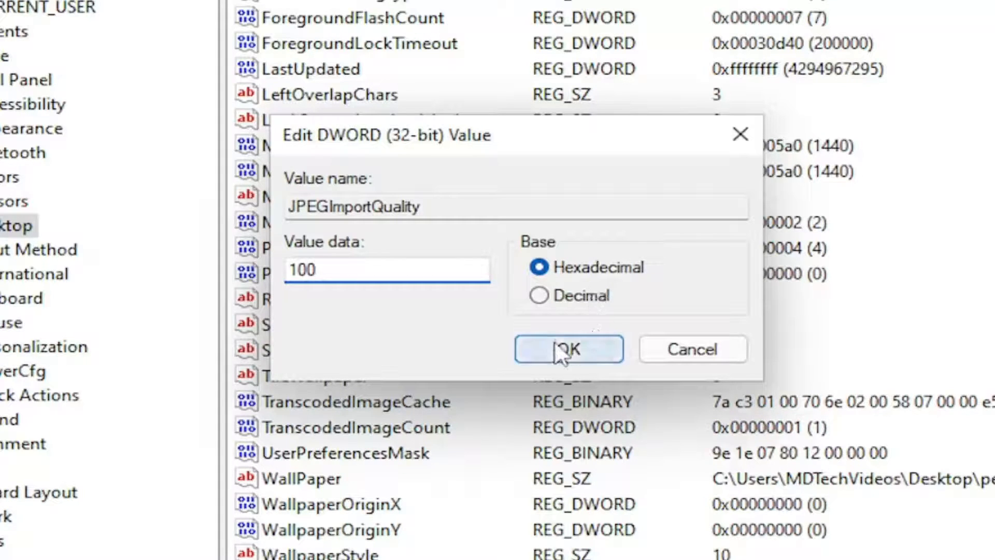
click(567, 350)
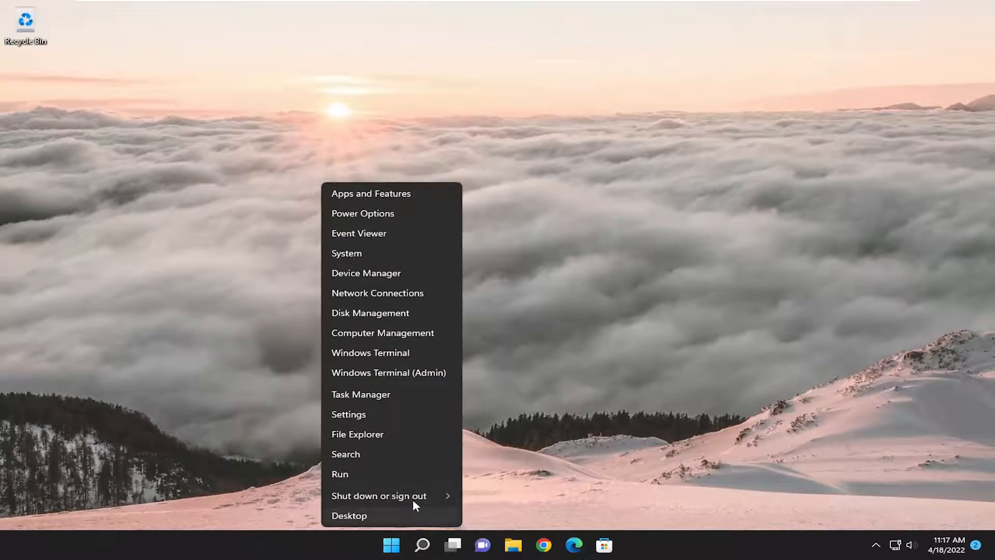
- Restart the computer from the Start button's Shut down or sign out menu
click(380, 496)
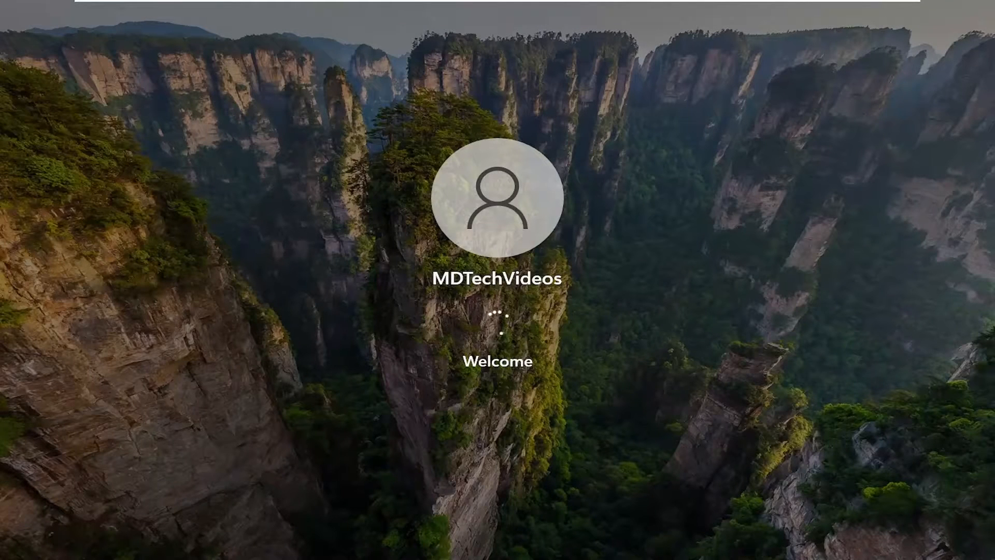